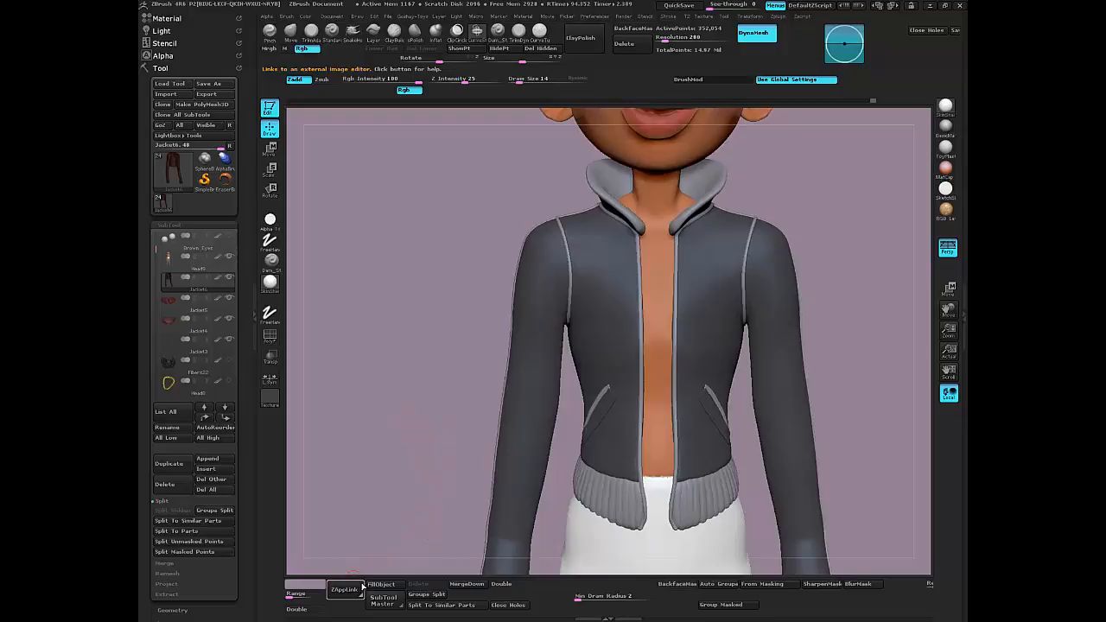
Separate the masked jacket area into its own subtool via Split Masked Points
{"action": "left_click", "coordinate": [185, 520]}
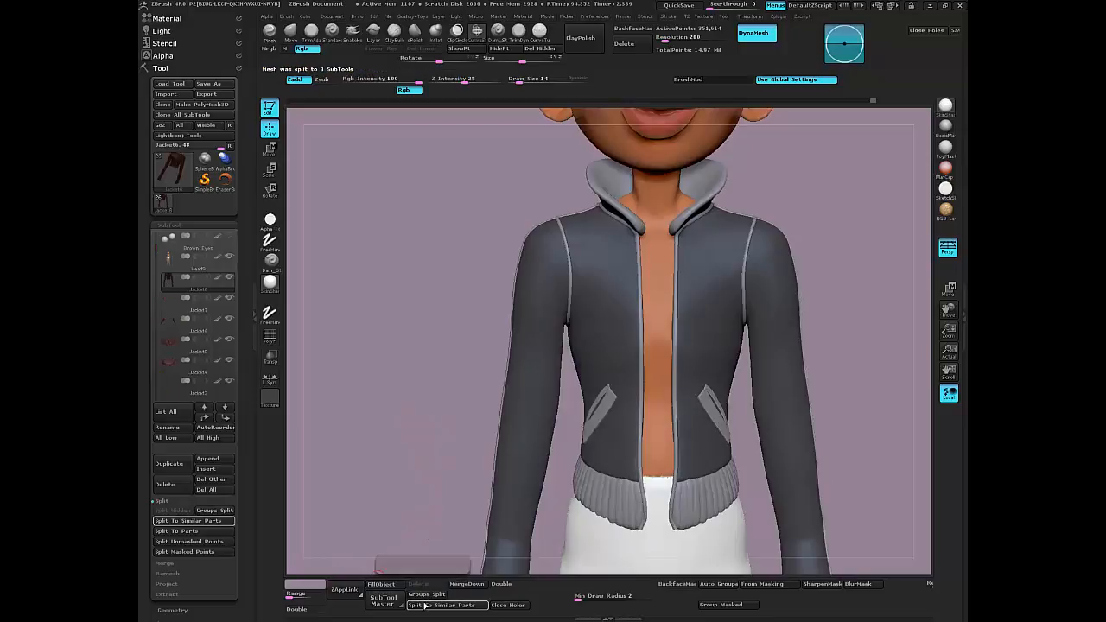
{"action": "left_click", "coordinate": [197, 310]}
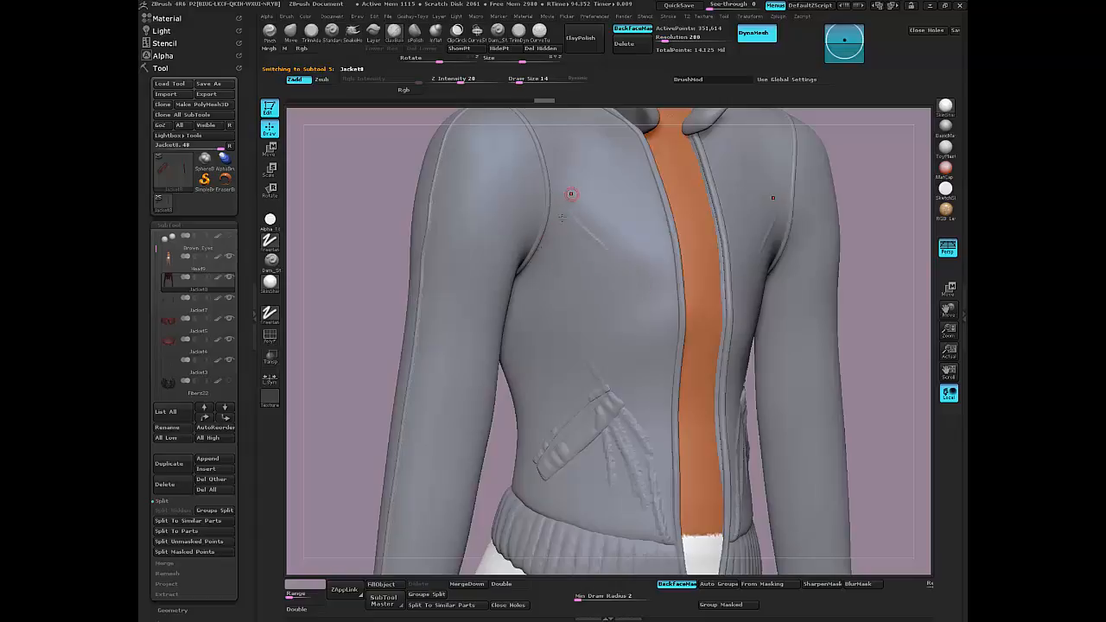
Sculpt a crease stroke across the jacket's upper chest
{"action": "left_click_drag", "start_coordinate": [570, 194], "coordinate": [515, 297]}
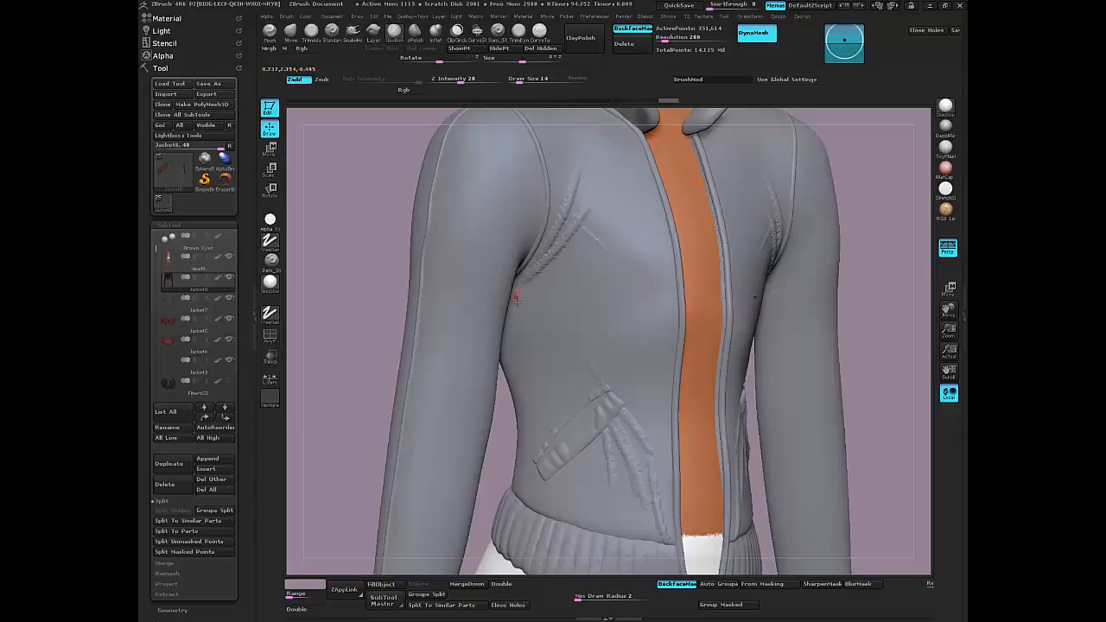
Load a pattern alpha from the alpha library for fabric detailing
{"action": "left_click", "coordinate": [269, 221]}
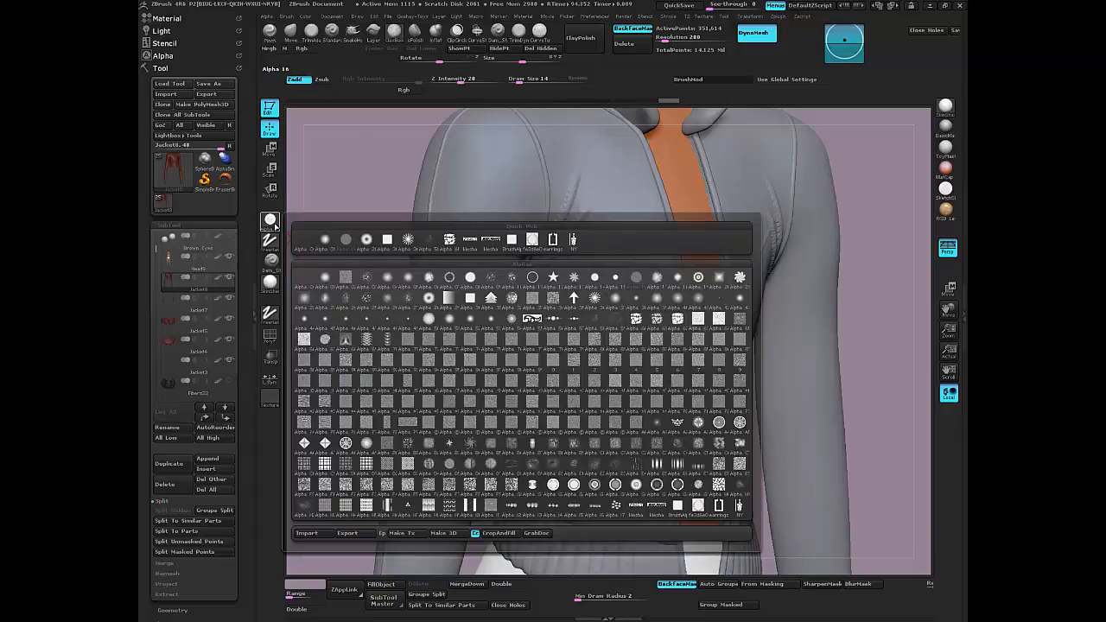
{"action": "left_click", "coordinate": [387, 276]}
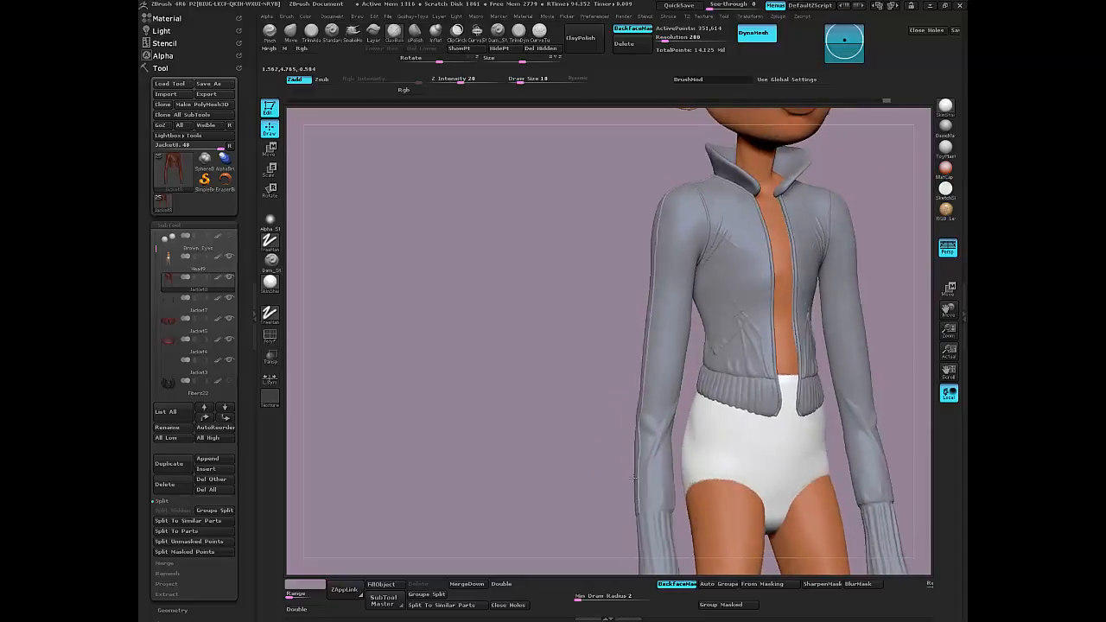
Turn to the jacket back and sculpt diagonal fabric folds above the ribbed hem
{"action": "left_click_drag", "start_coordinate": [777, 345], "coordinate": [622, 346]}
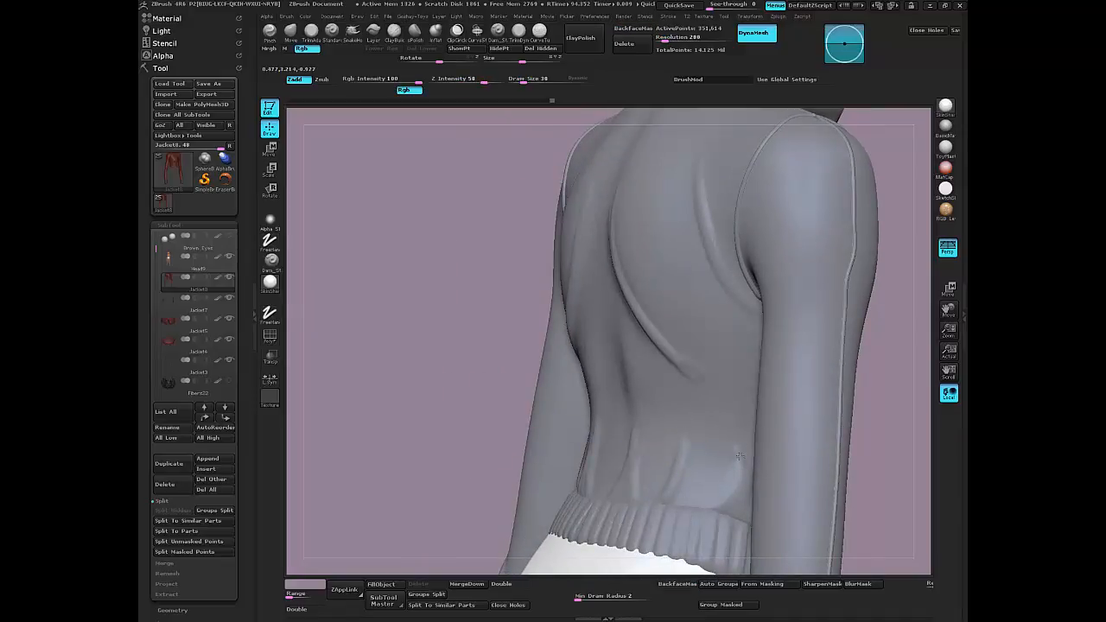
{"action": "left_click_drag", "start_coordinate": [740, 456], "coordinate": [625, 482]}
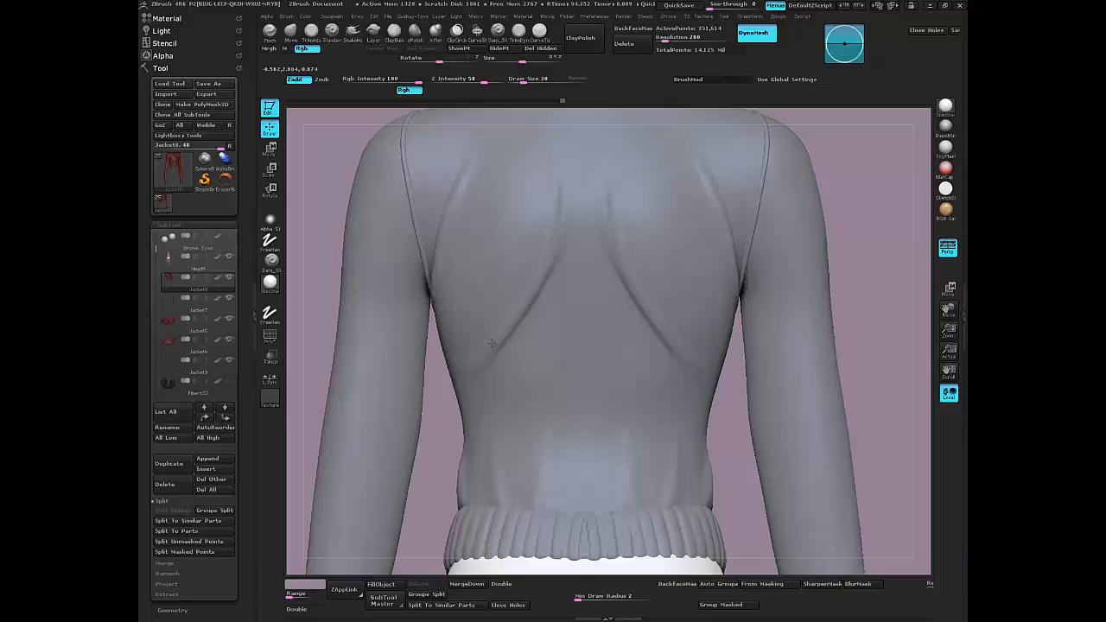
{"action": "mouse_move", "coordinate": [721, 193]}
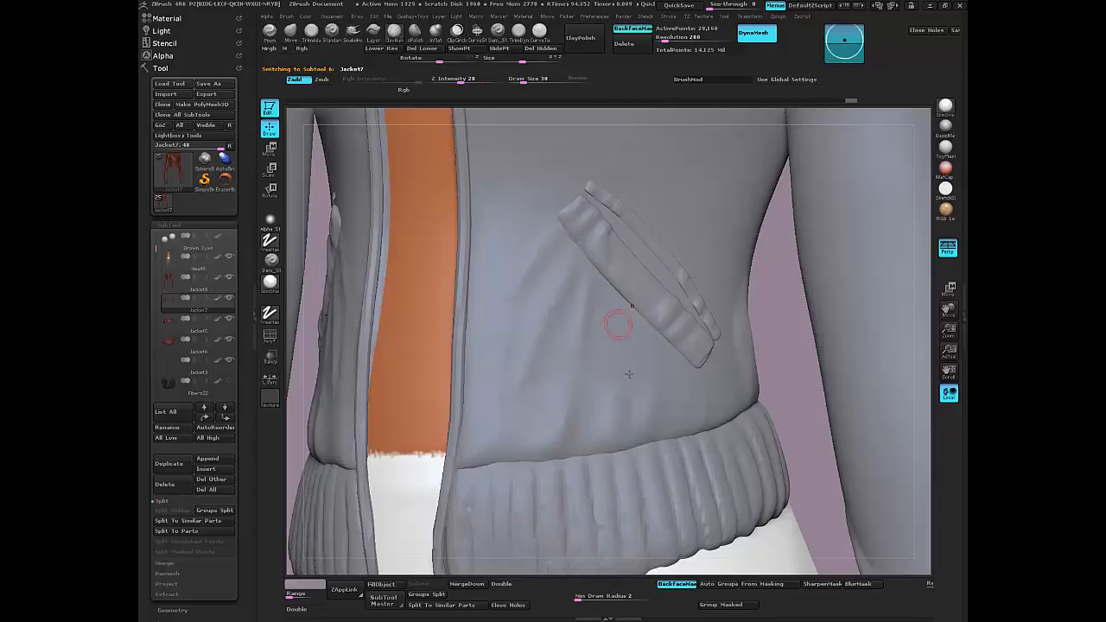
Sculpt small wrinkles into the fabric just above the front pocket flap
{"action": "left_click", "coordinate": [269, 114]}
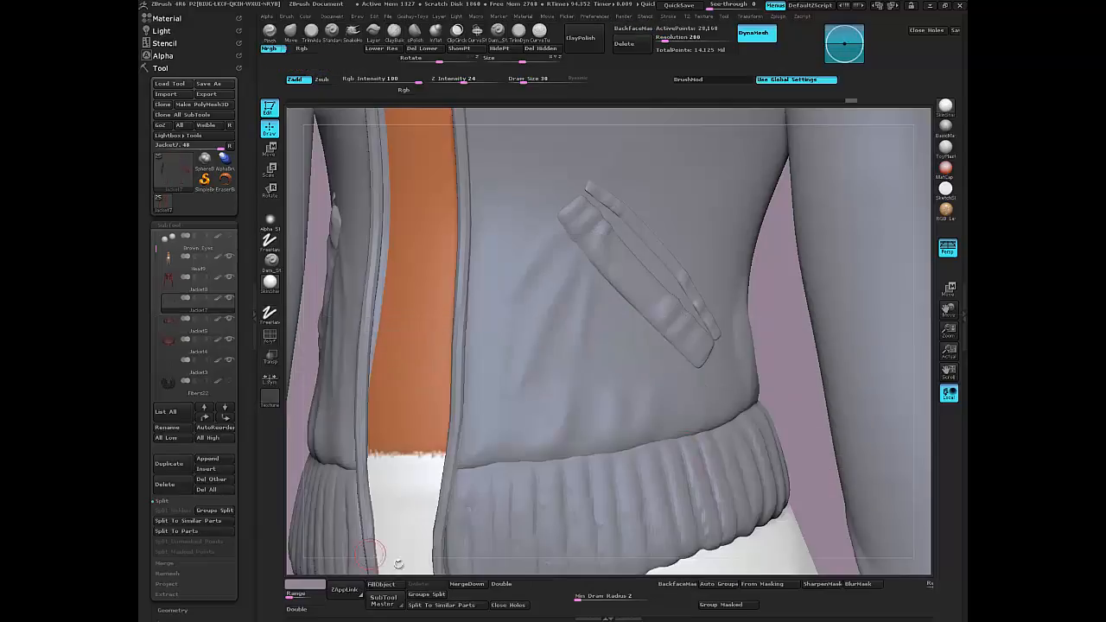
{"action": "mouse_move", "coordinate": [560, 278]}
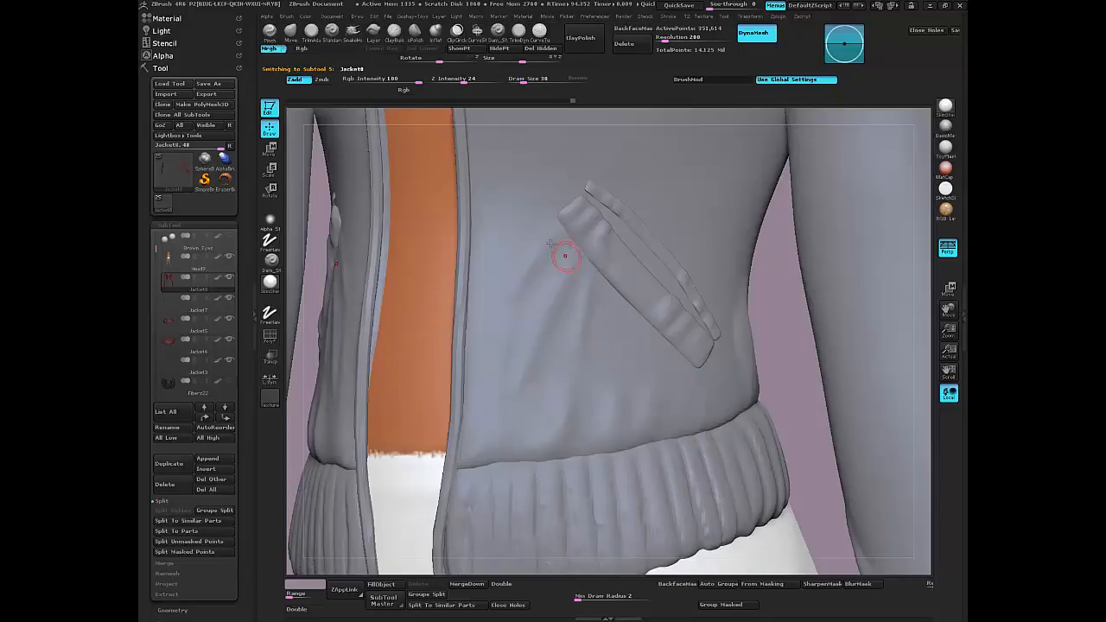
{"action": "mouse_move", "coordinate": [546, 218]}
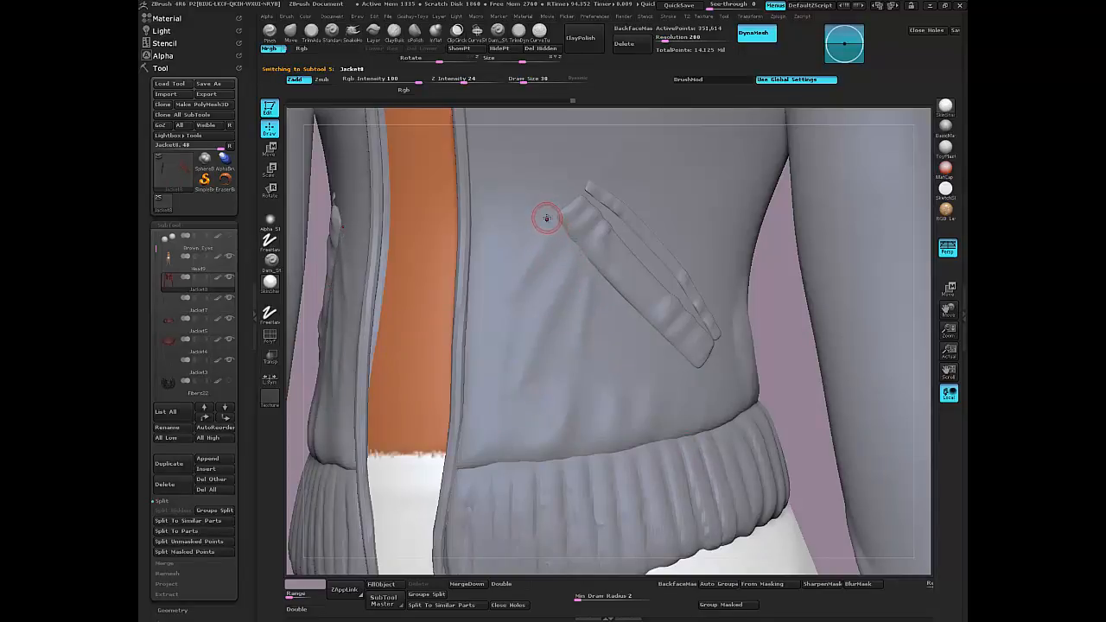
{"action": "left_click_drag", "start_coordinate": [546, 217], "coordinate": [625, 320]}
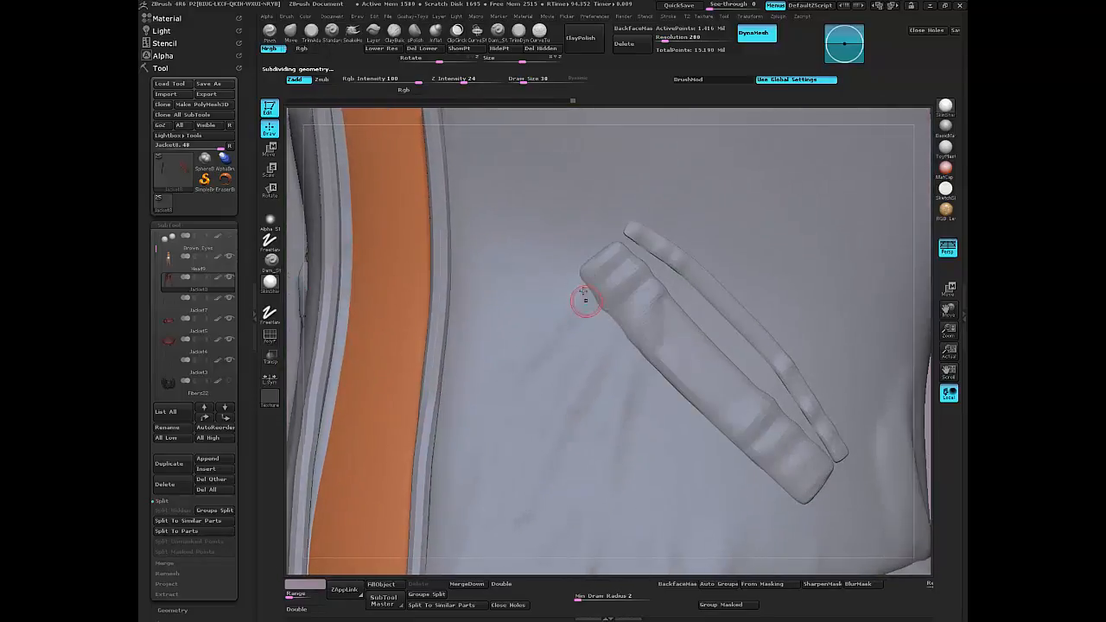
Add fine creases around the pocket flap and refine the folds beside it
{"action": "left_click_drag", "start_coordinate": [585, 301], "coordinate": [660, 384]}
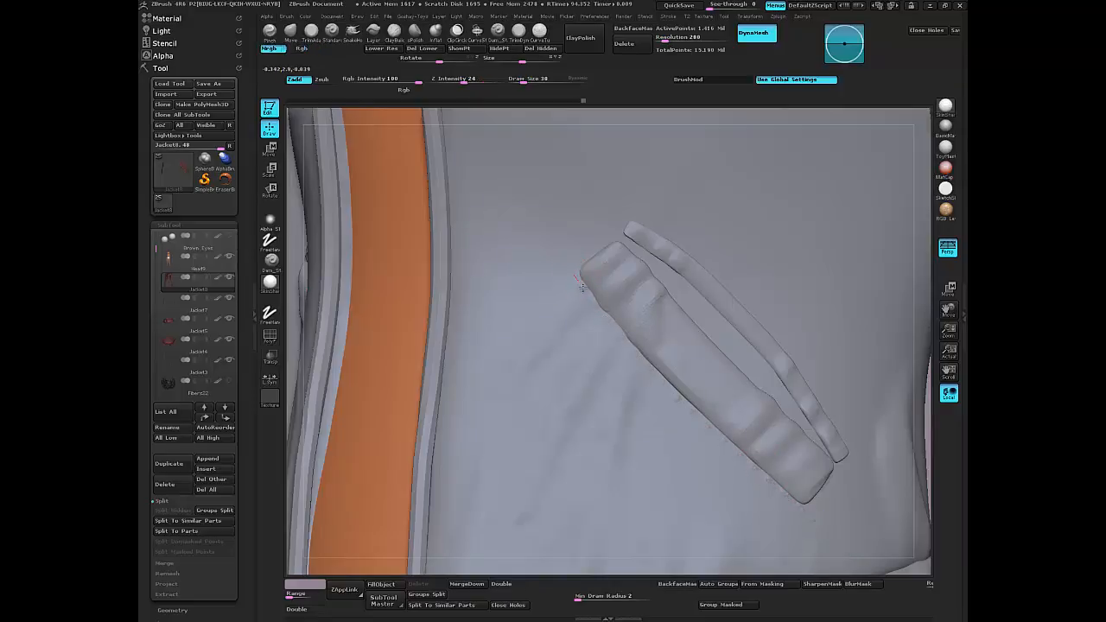
{"action": "left_click_drag", "start_coordinate": [584, 290], "coordinate": [695, 415]}
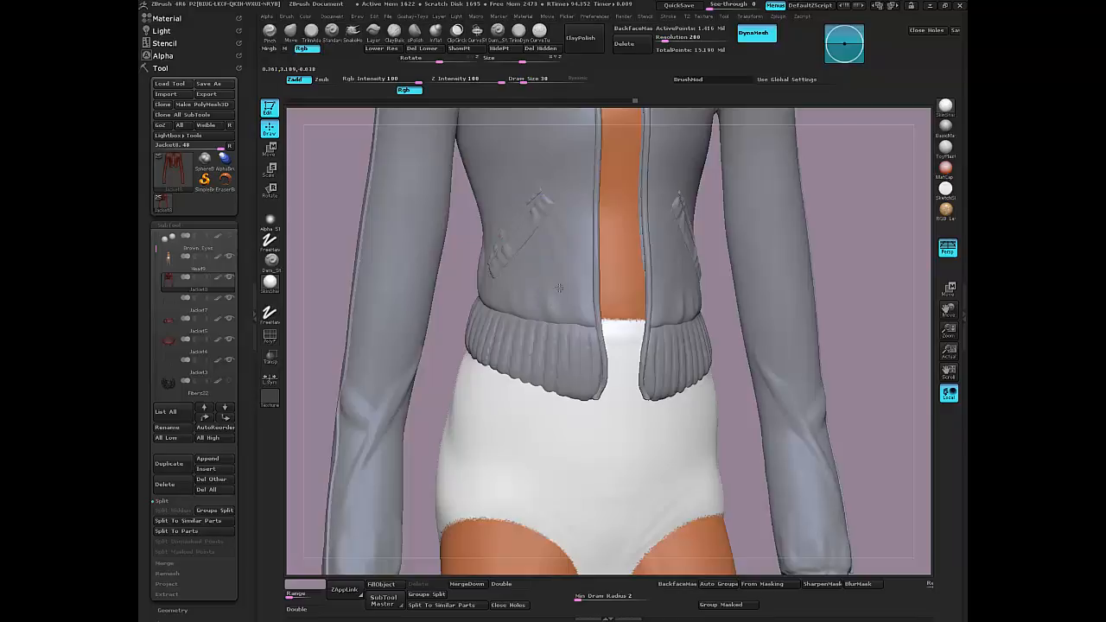
{"action": "mouse_move", "coordinate": [754, 342]}
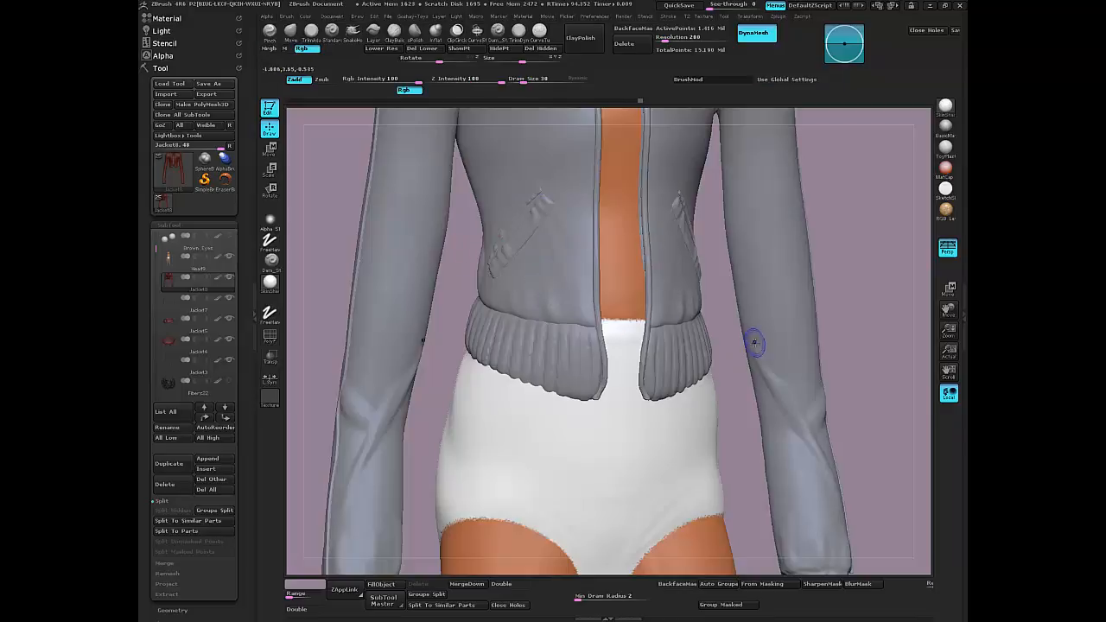
{"action": "mouse_move", "coordinate": [577, 158]}
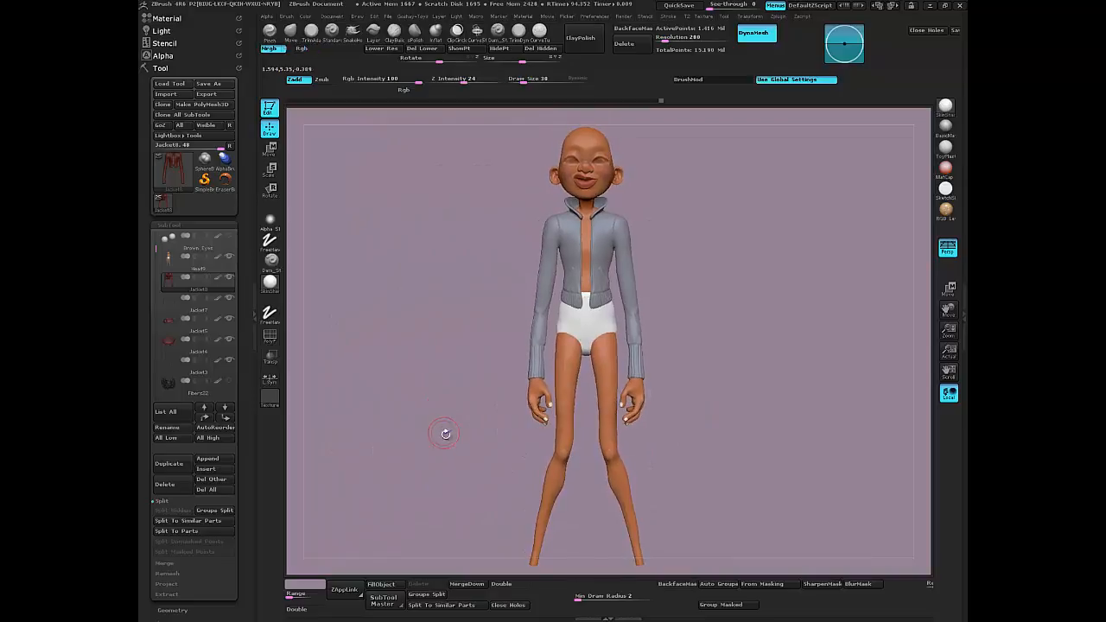
{"action": "mouse_move", "coordinate": [446, 327]}
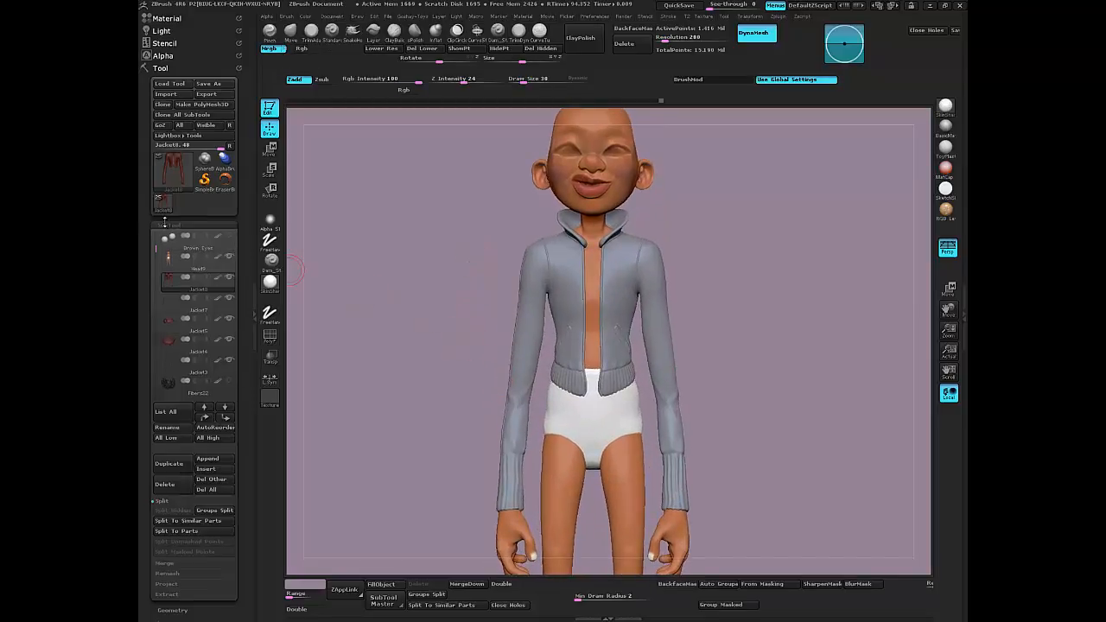
Split the jacket model into individual subtools with Split To Parts
{"action": "left_click", "coordinate": [182, 531]}
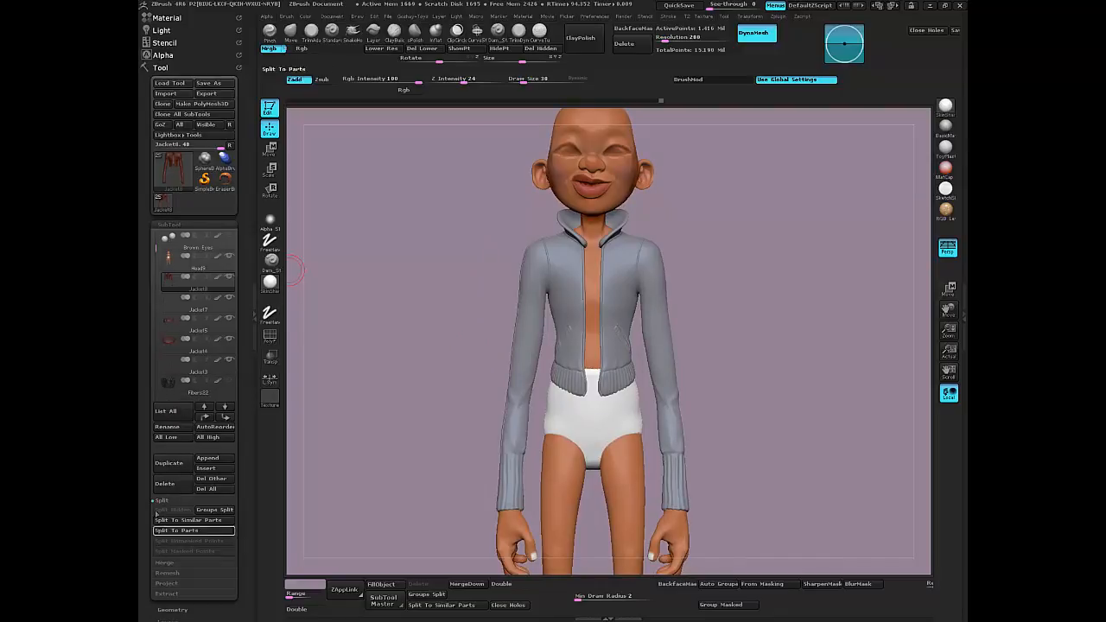